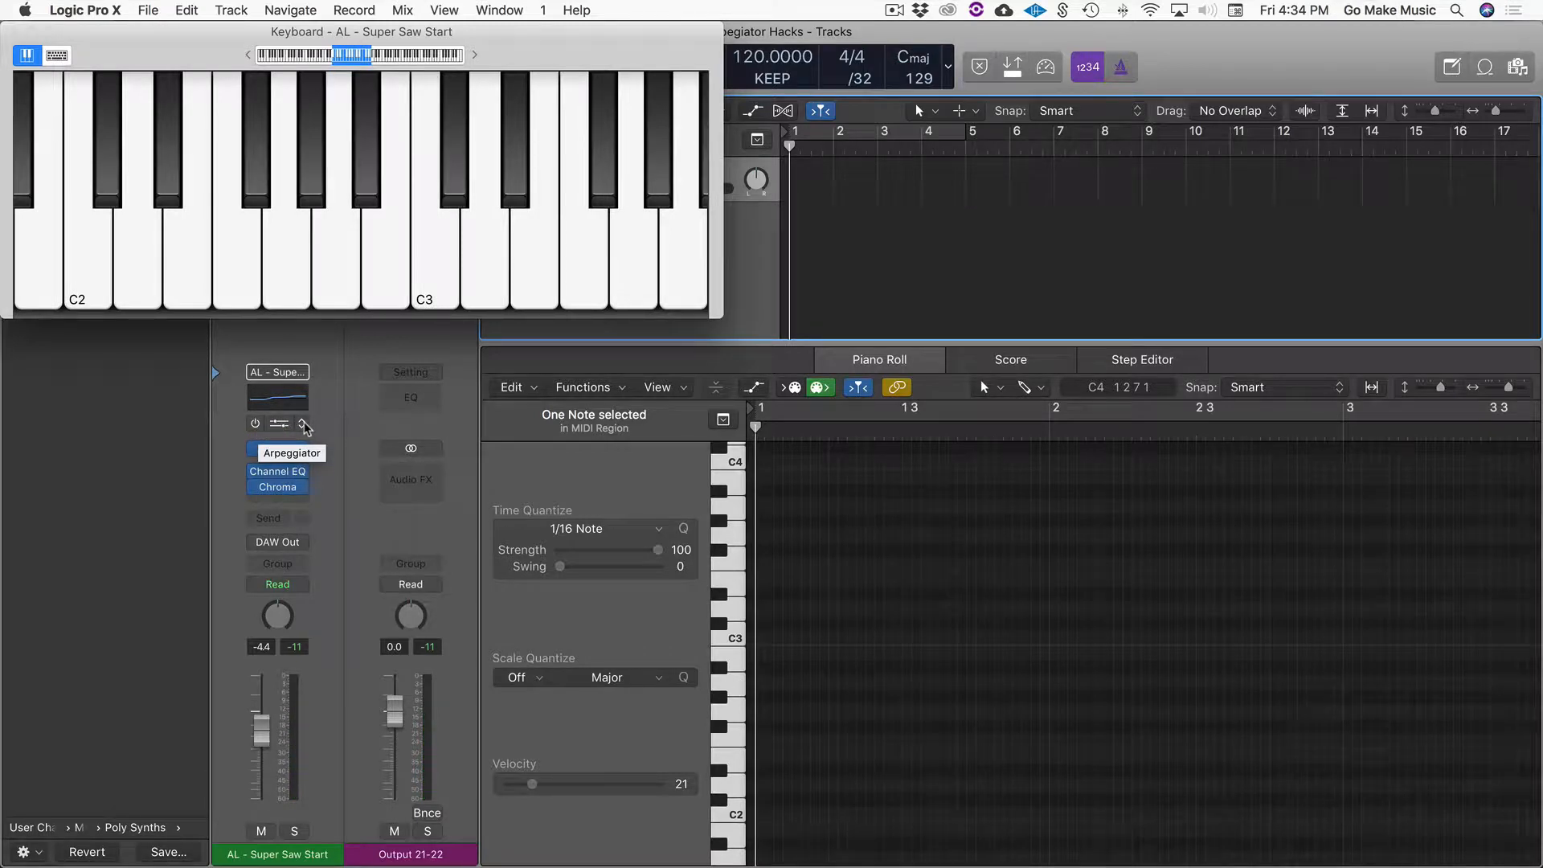
Open the Arpeggiator plug-in window on the Super Saw track
click(304, 423)
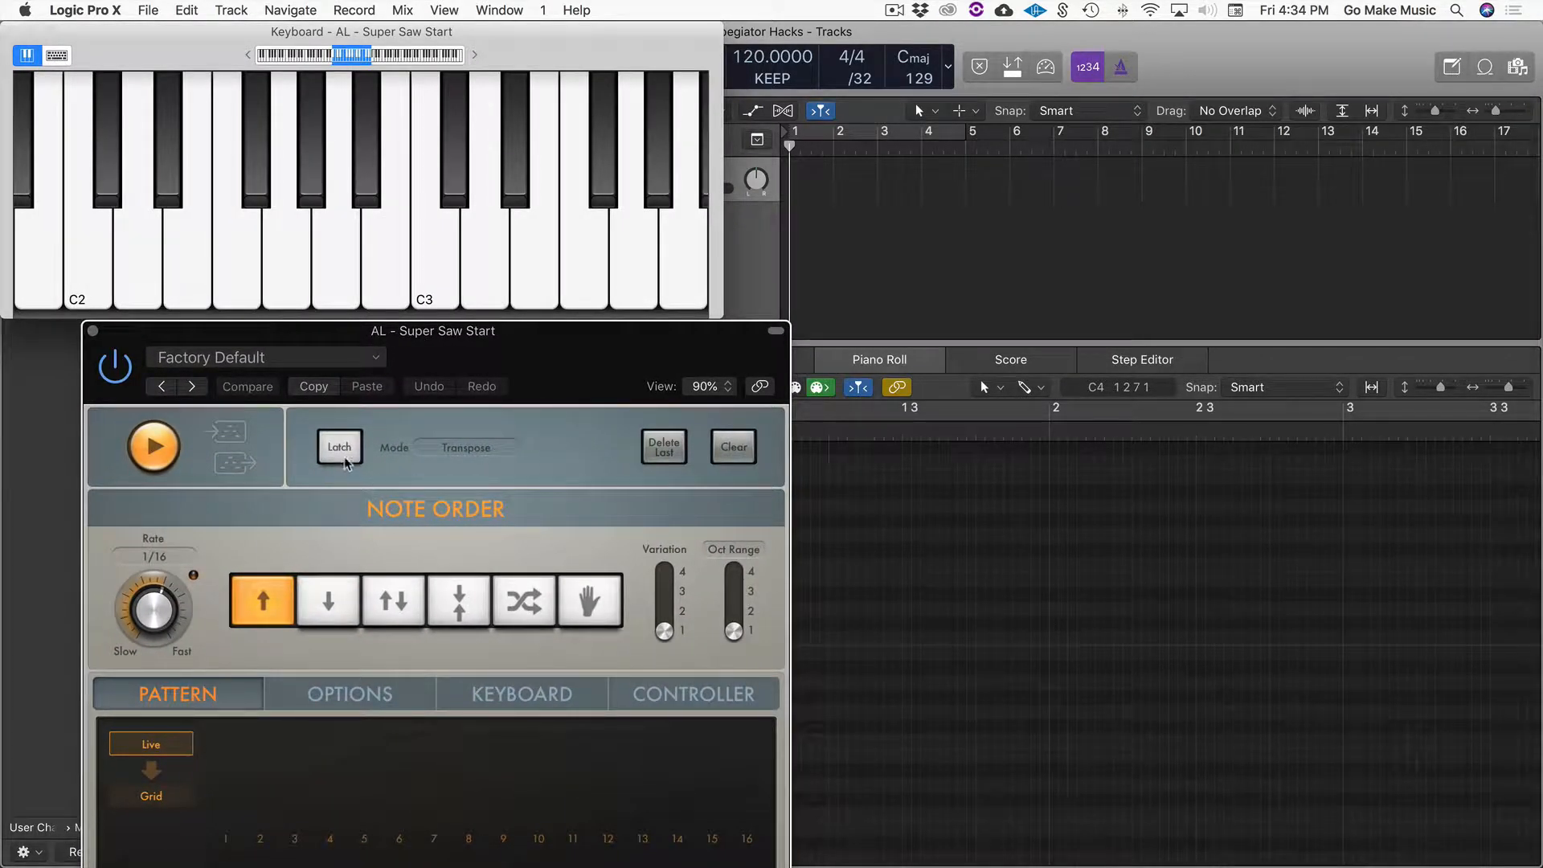
Enable Latch and switch the Arpeggiator pattern to a 16-step velocity Grid
click(339, 447)
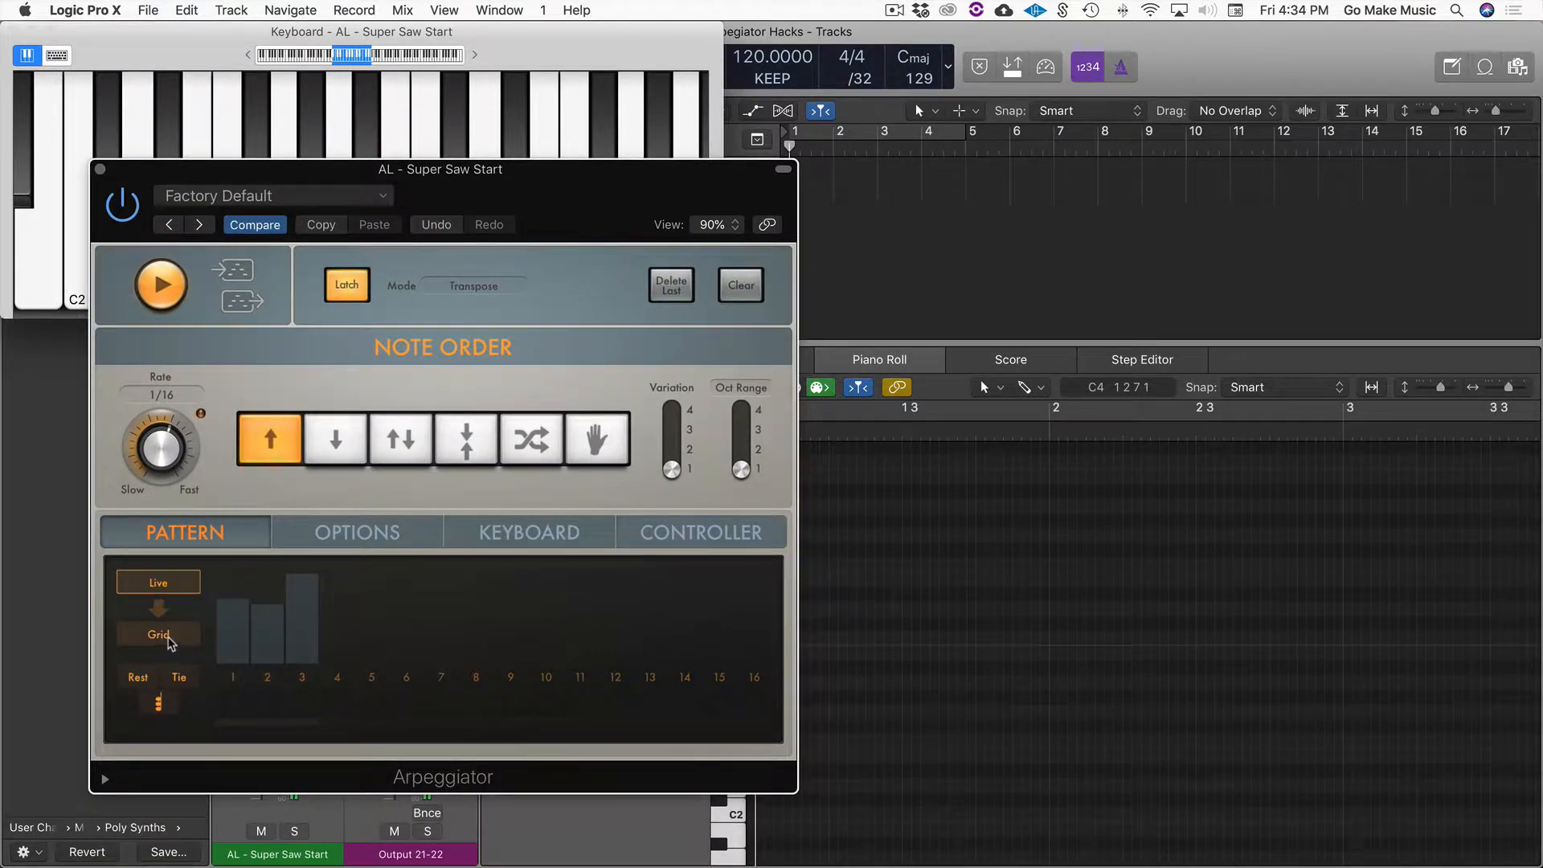
click(159, 634)
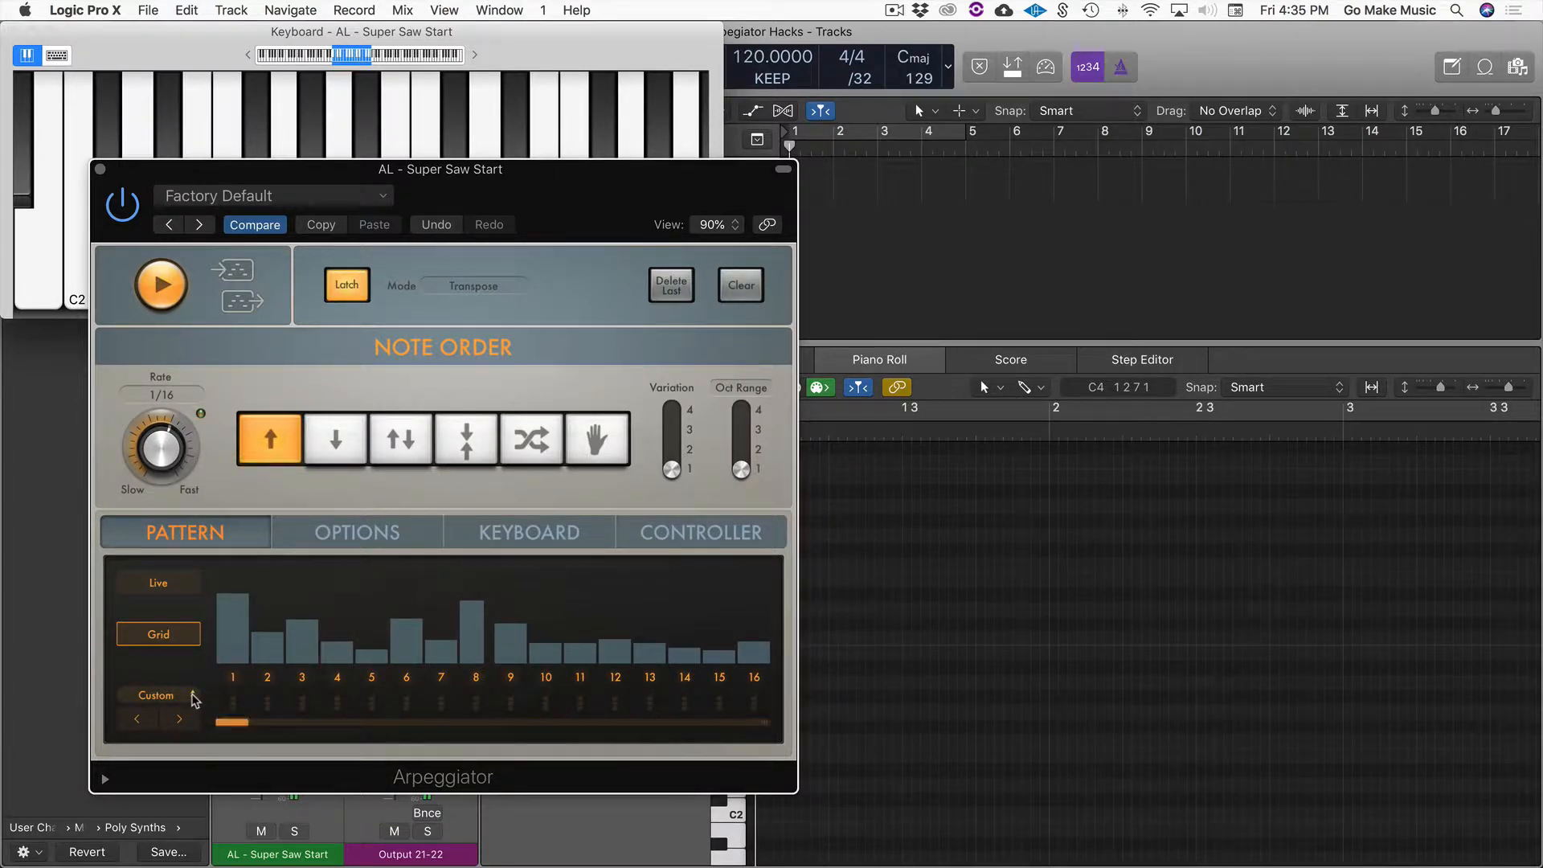
Load the Factory 'Grooving Velocity 09' pattern into the Arpeggiator grid
click(155, 695)
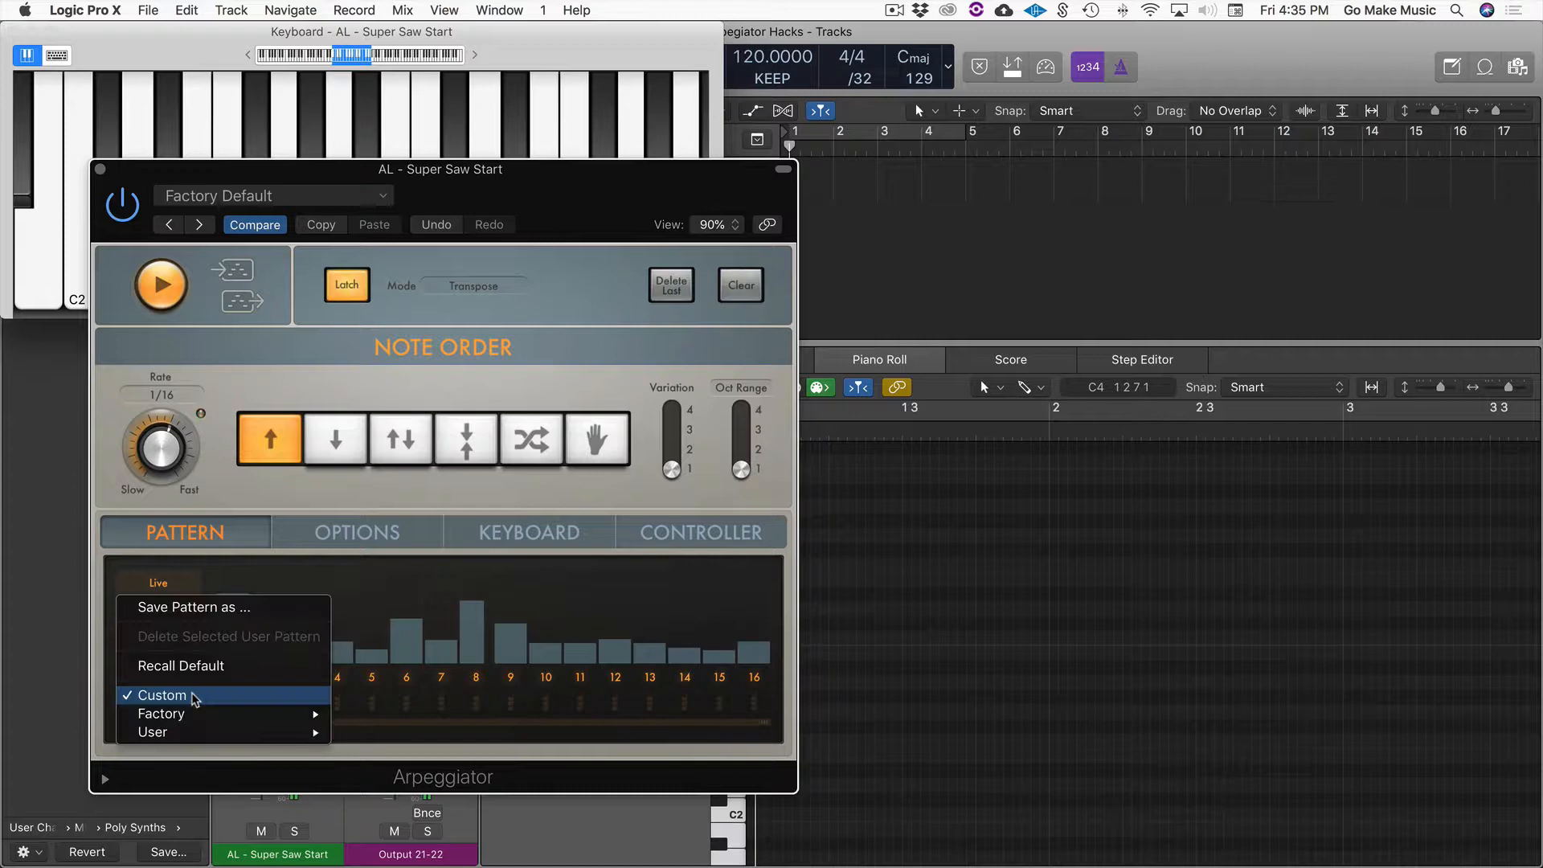
mouse_move(150, 718)
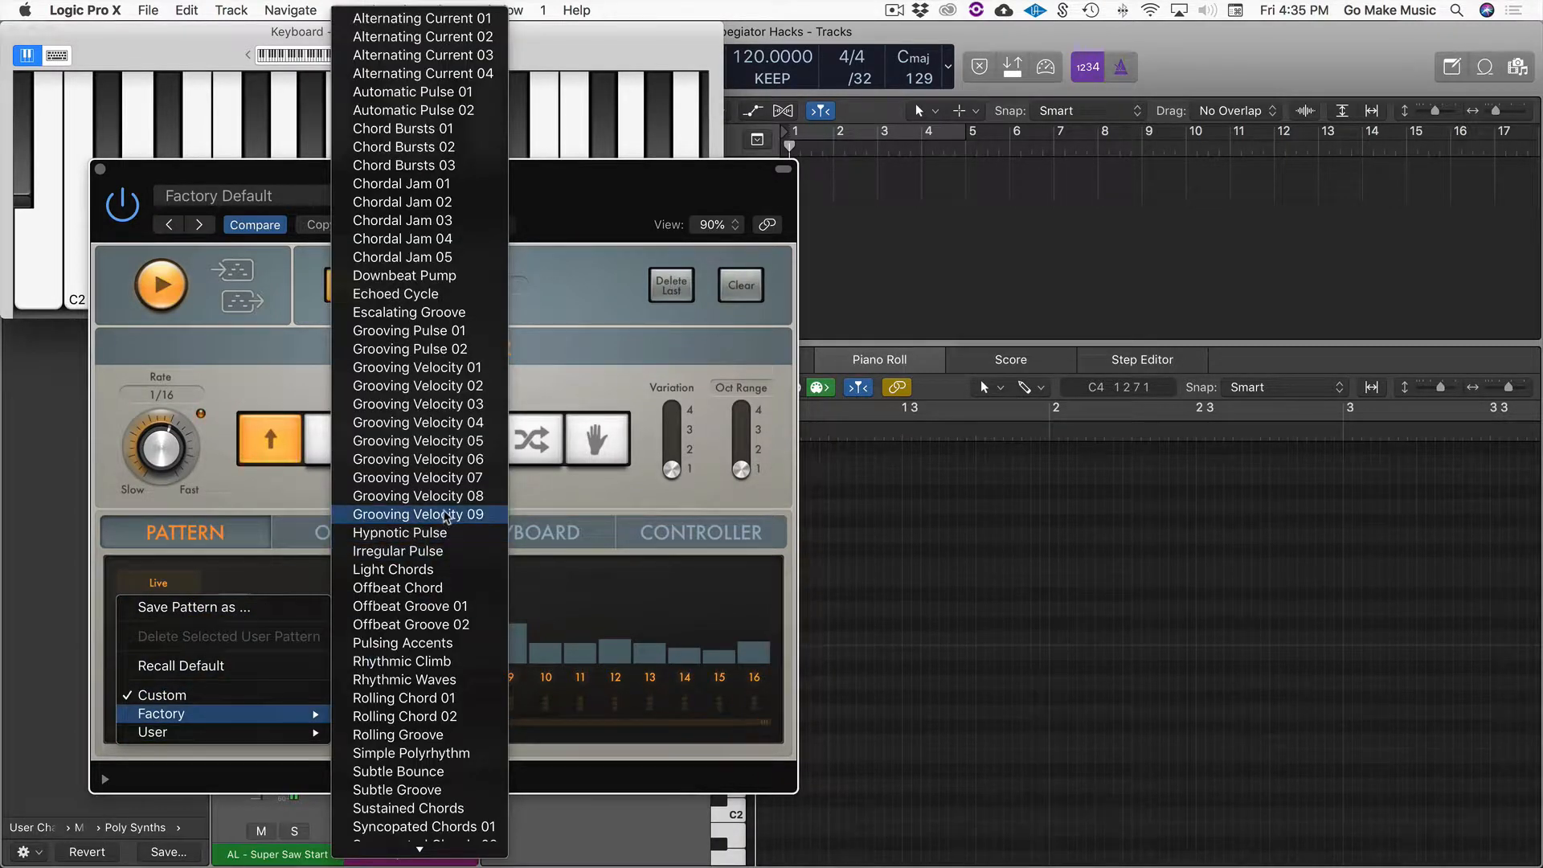
click(417, 514)
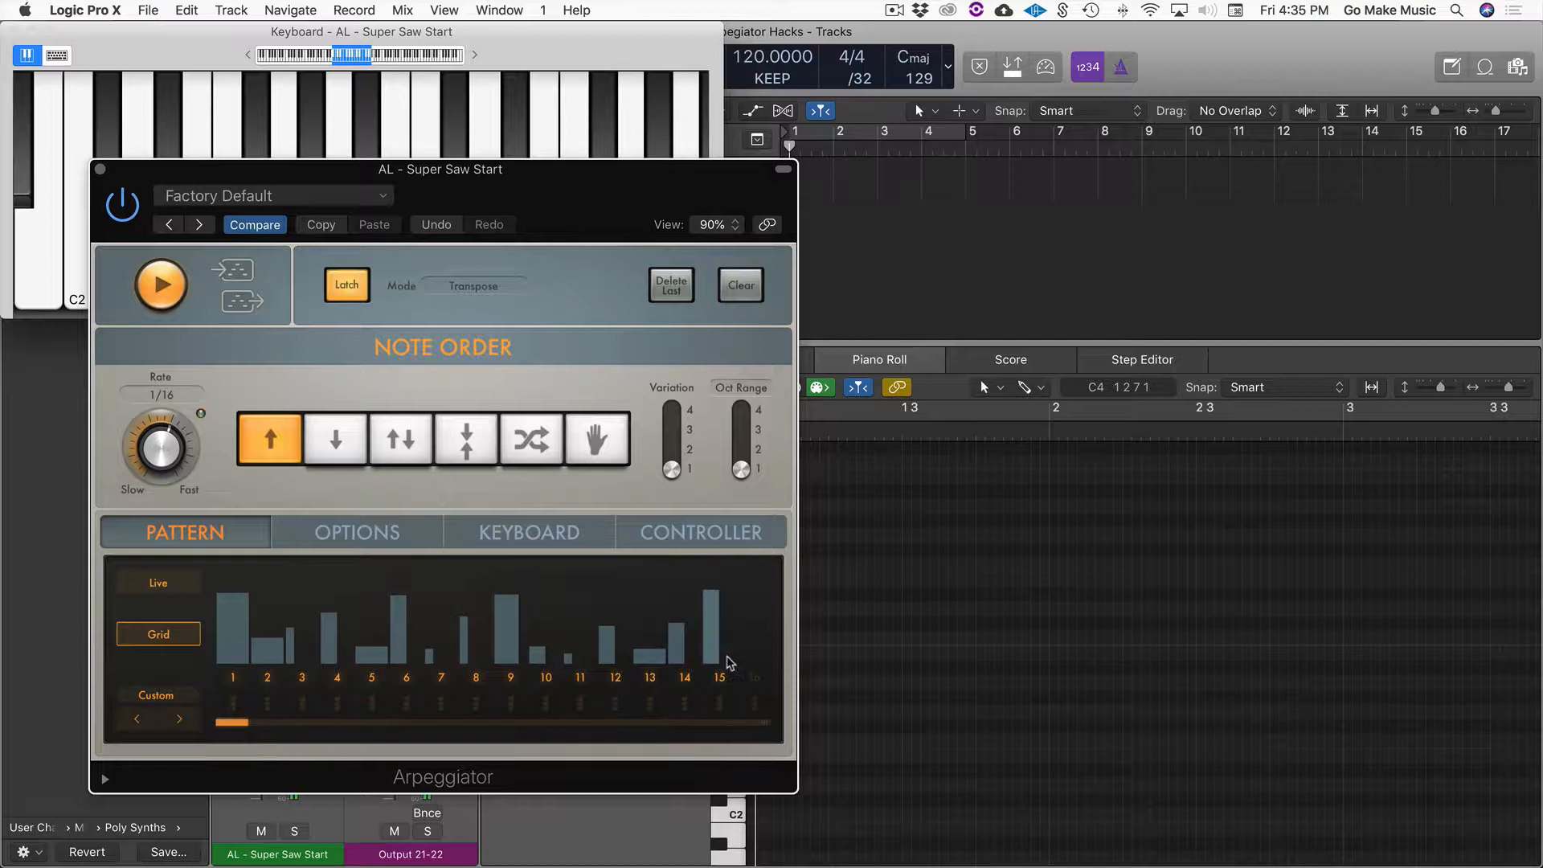
mouse_move(739, 659)
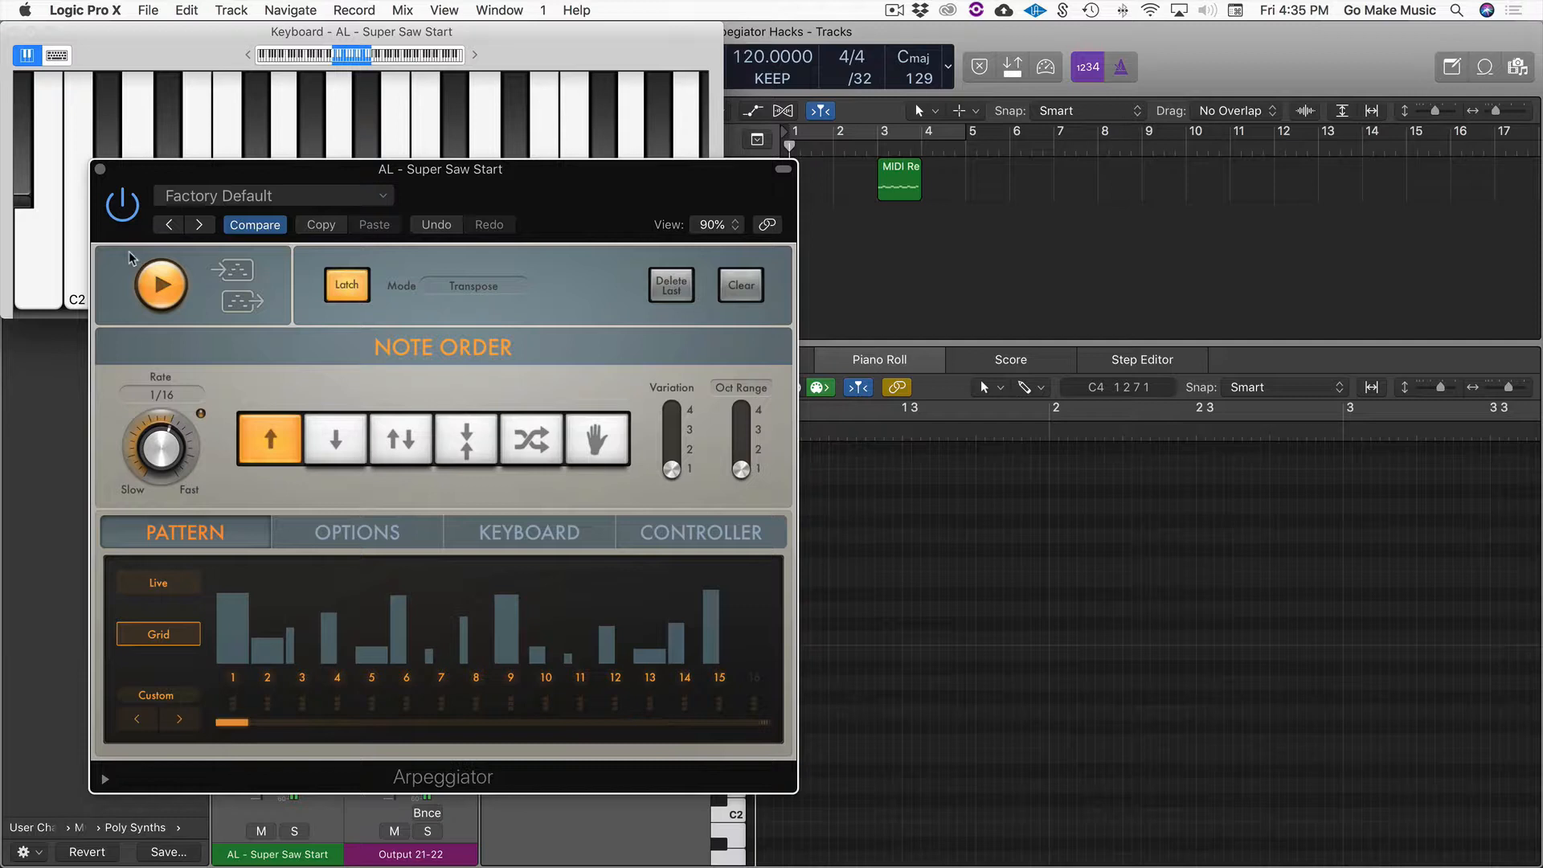
Stop and restart the Arpeggiator so it plays the latched notes
click(161, 285)
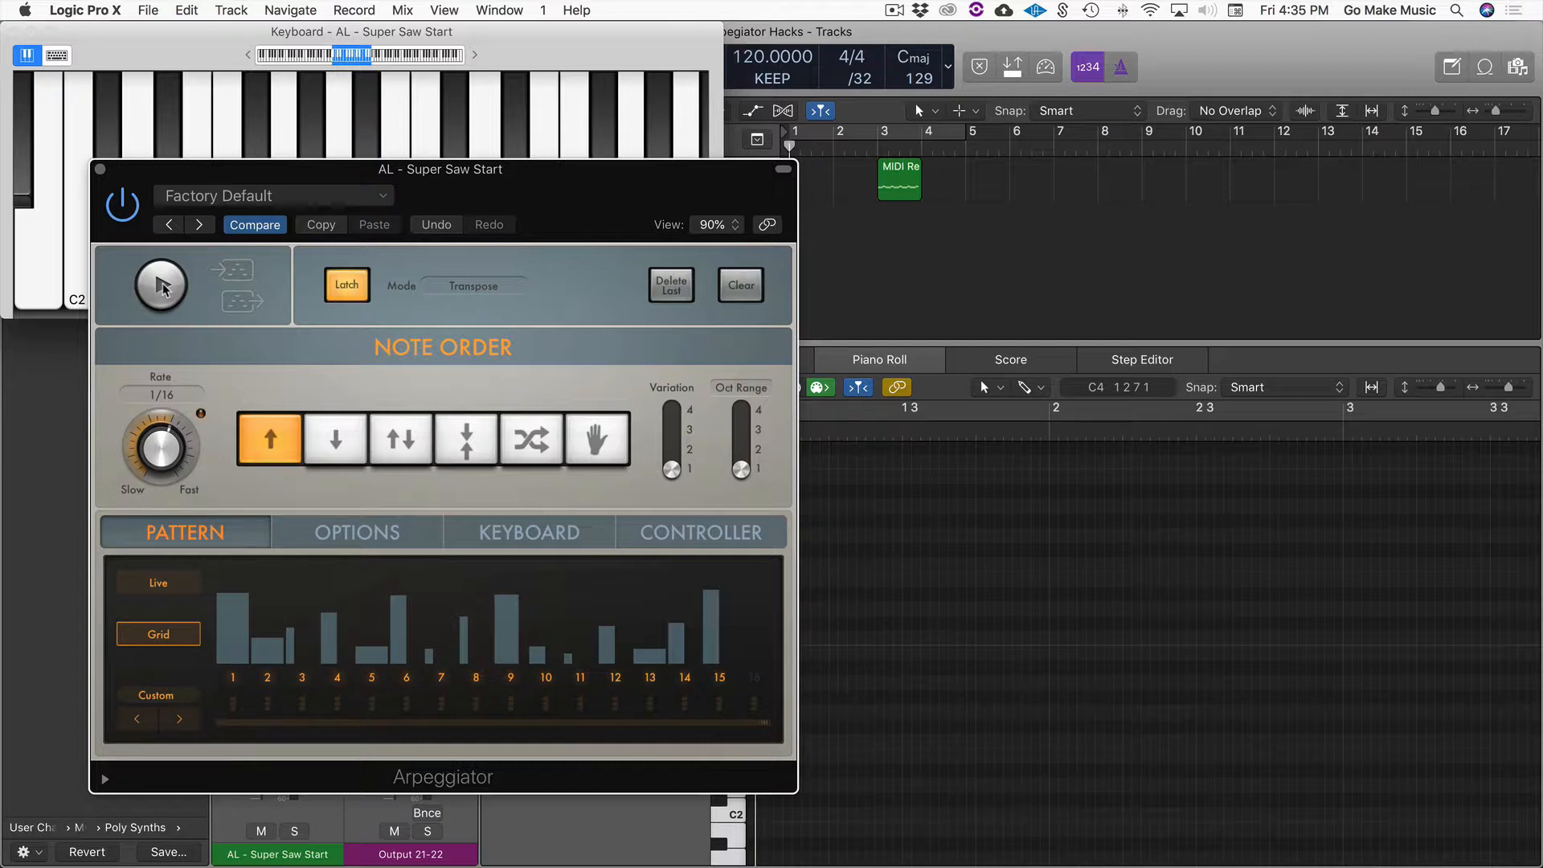
click(161, 287)
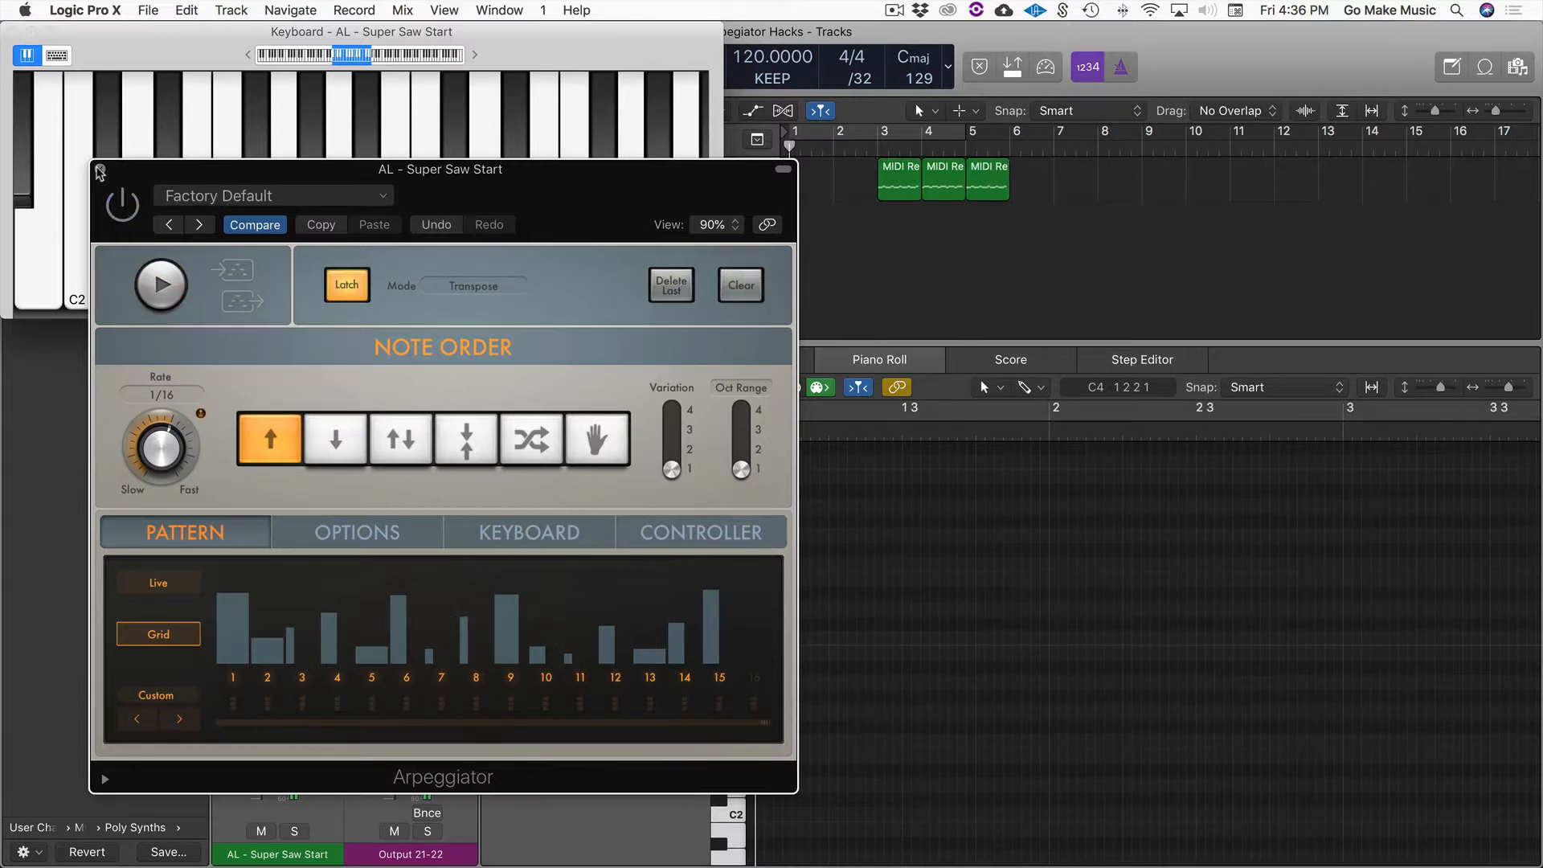
Close the Arpeggiator, select the three arpeggio regions, then clear the selection
click(99, 173)
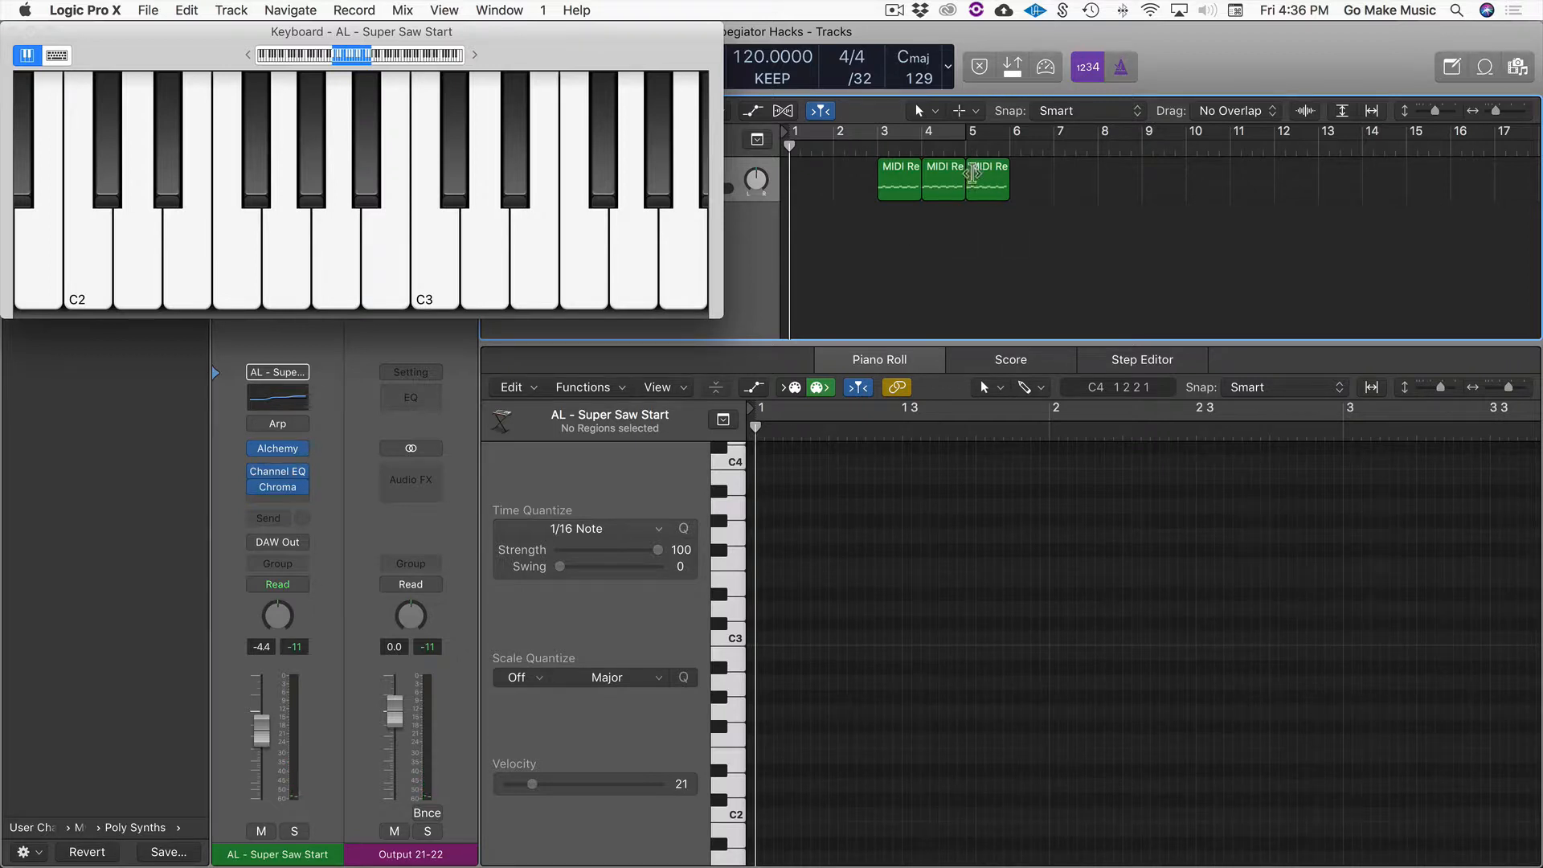
drag(989, 179, 1034, 178)
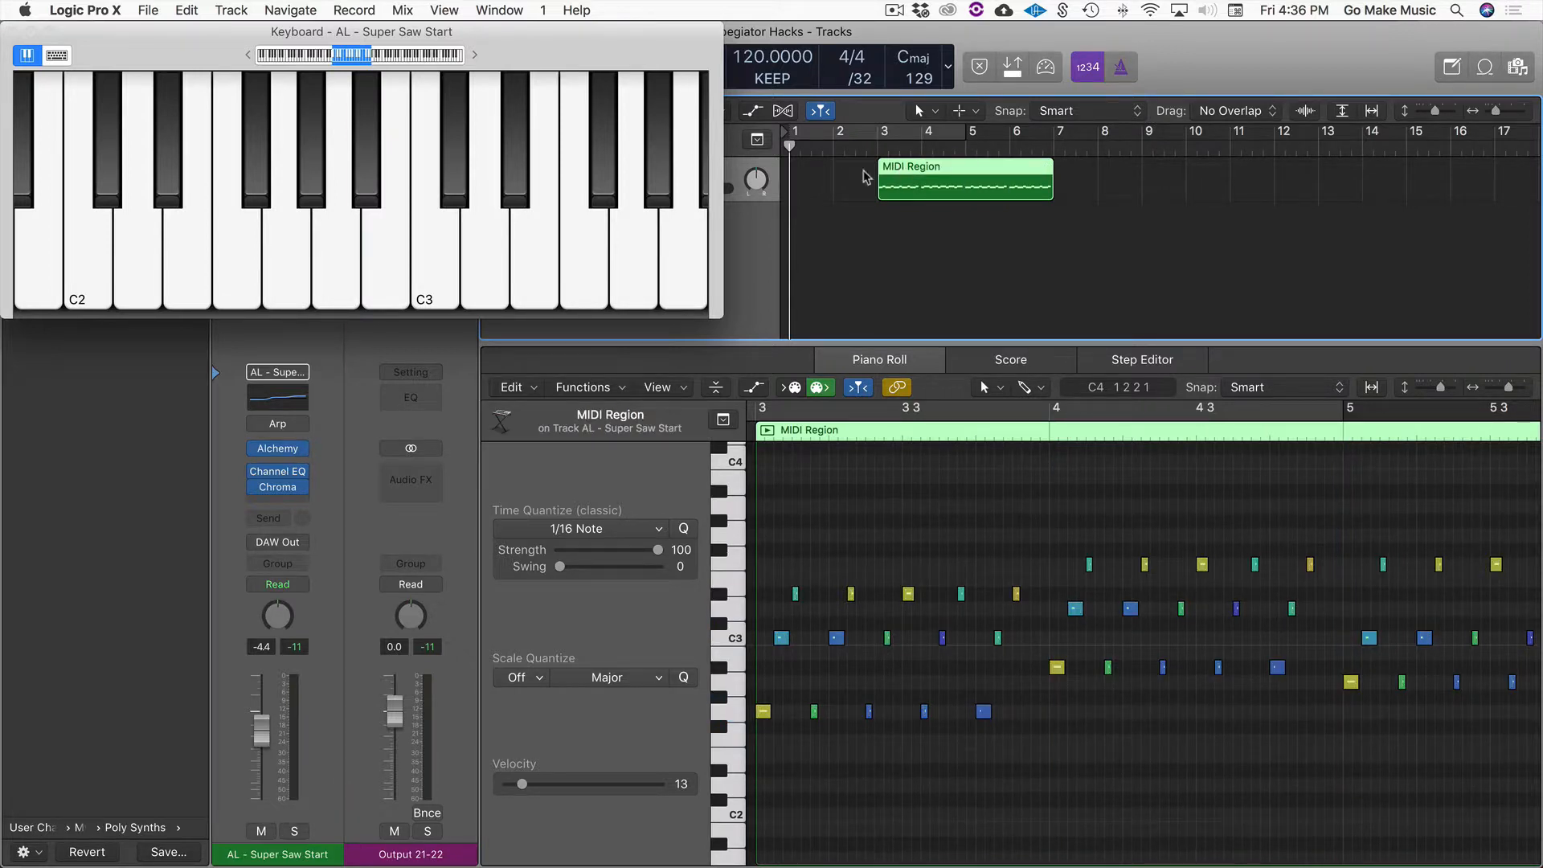
click(859, 231)
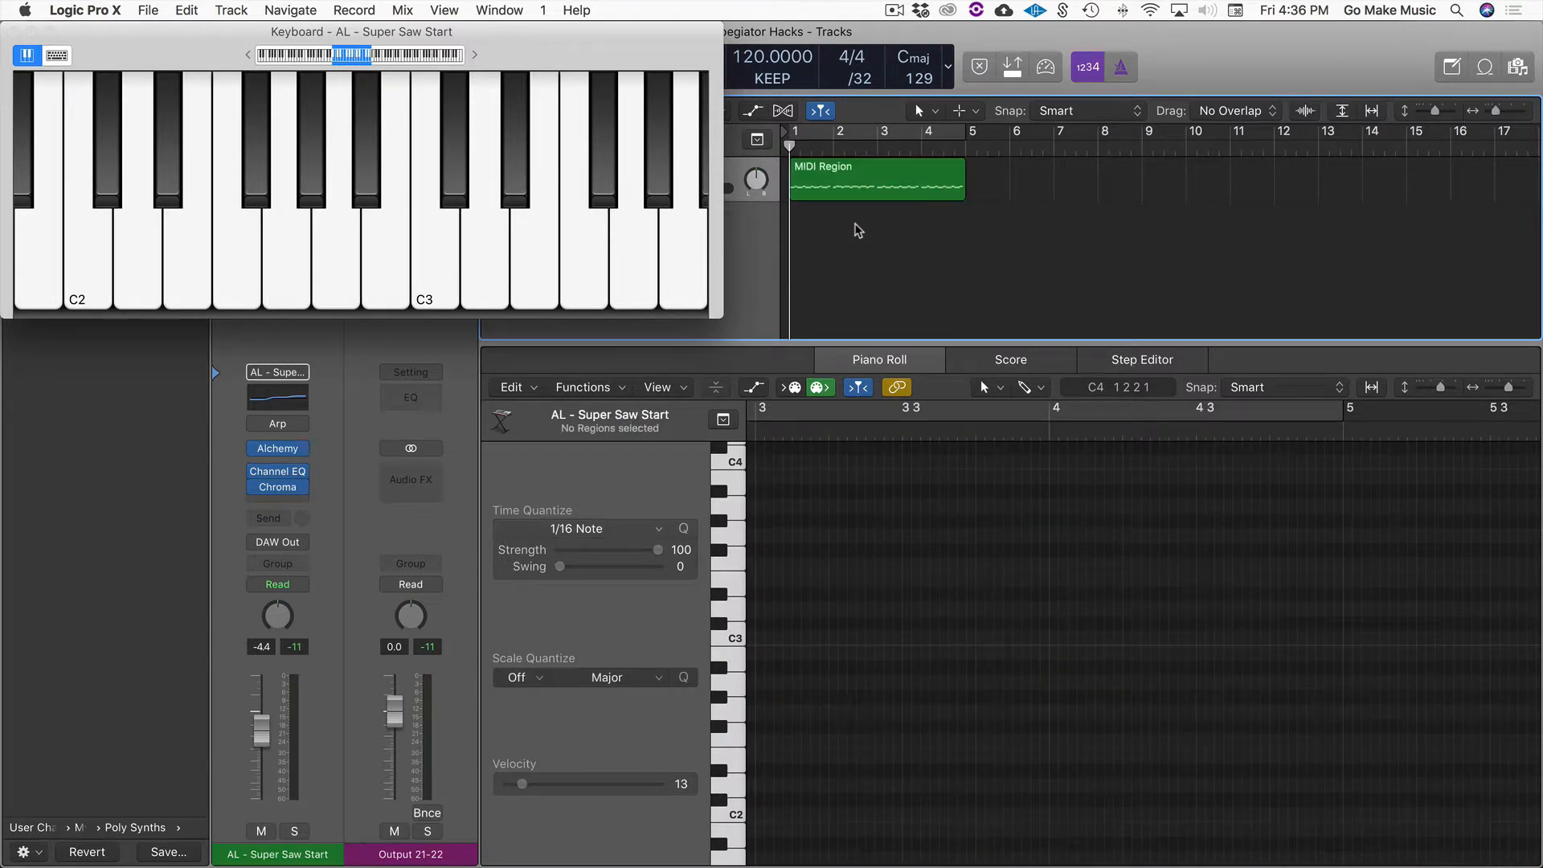
click(878, 178)
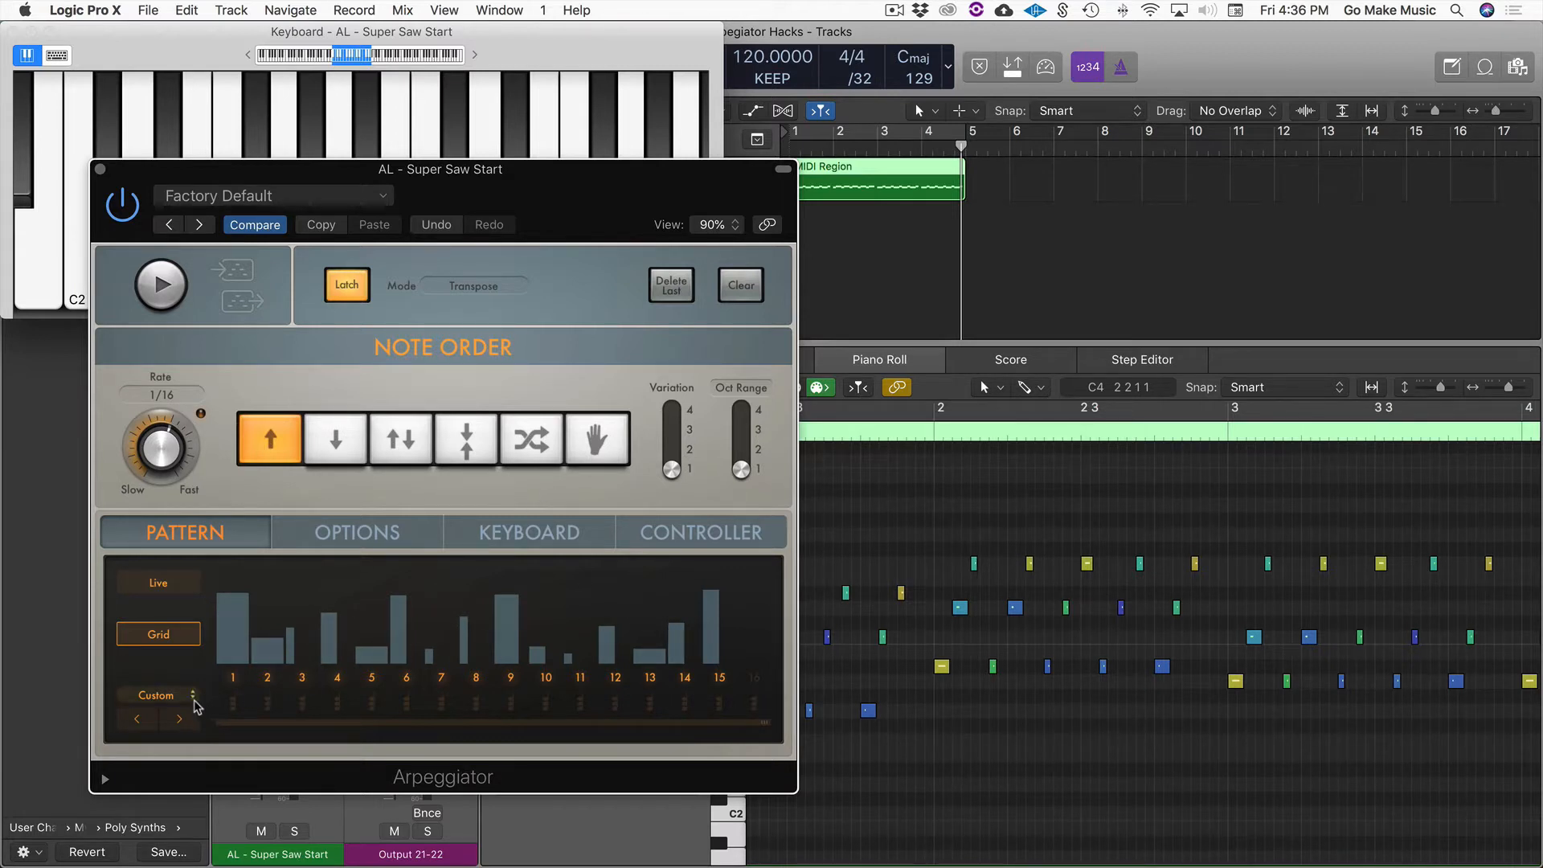
click(179, 695)
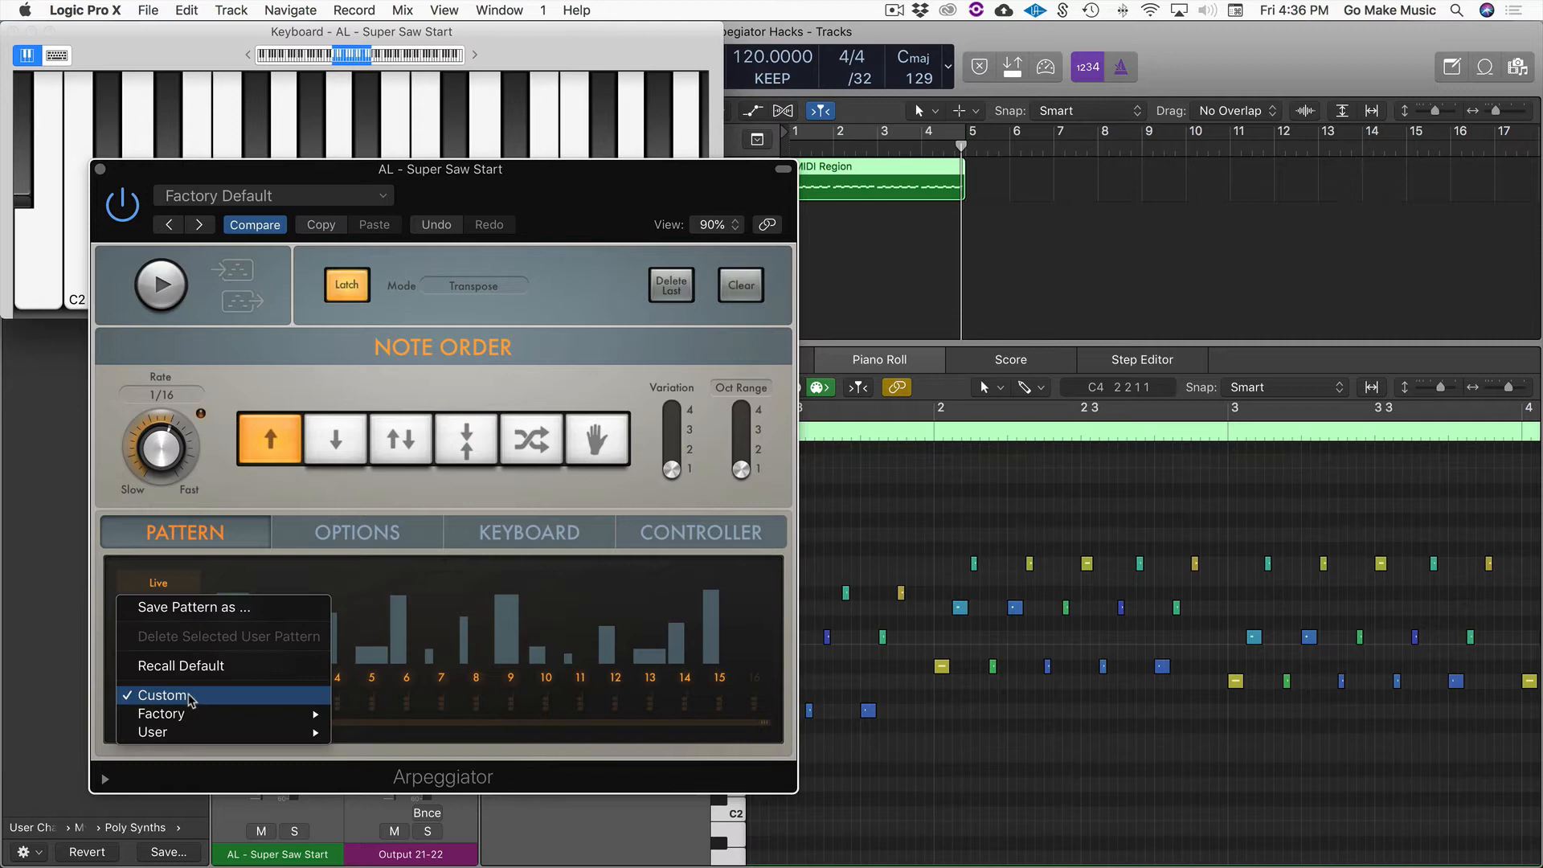
click(162, 695)
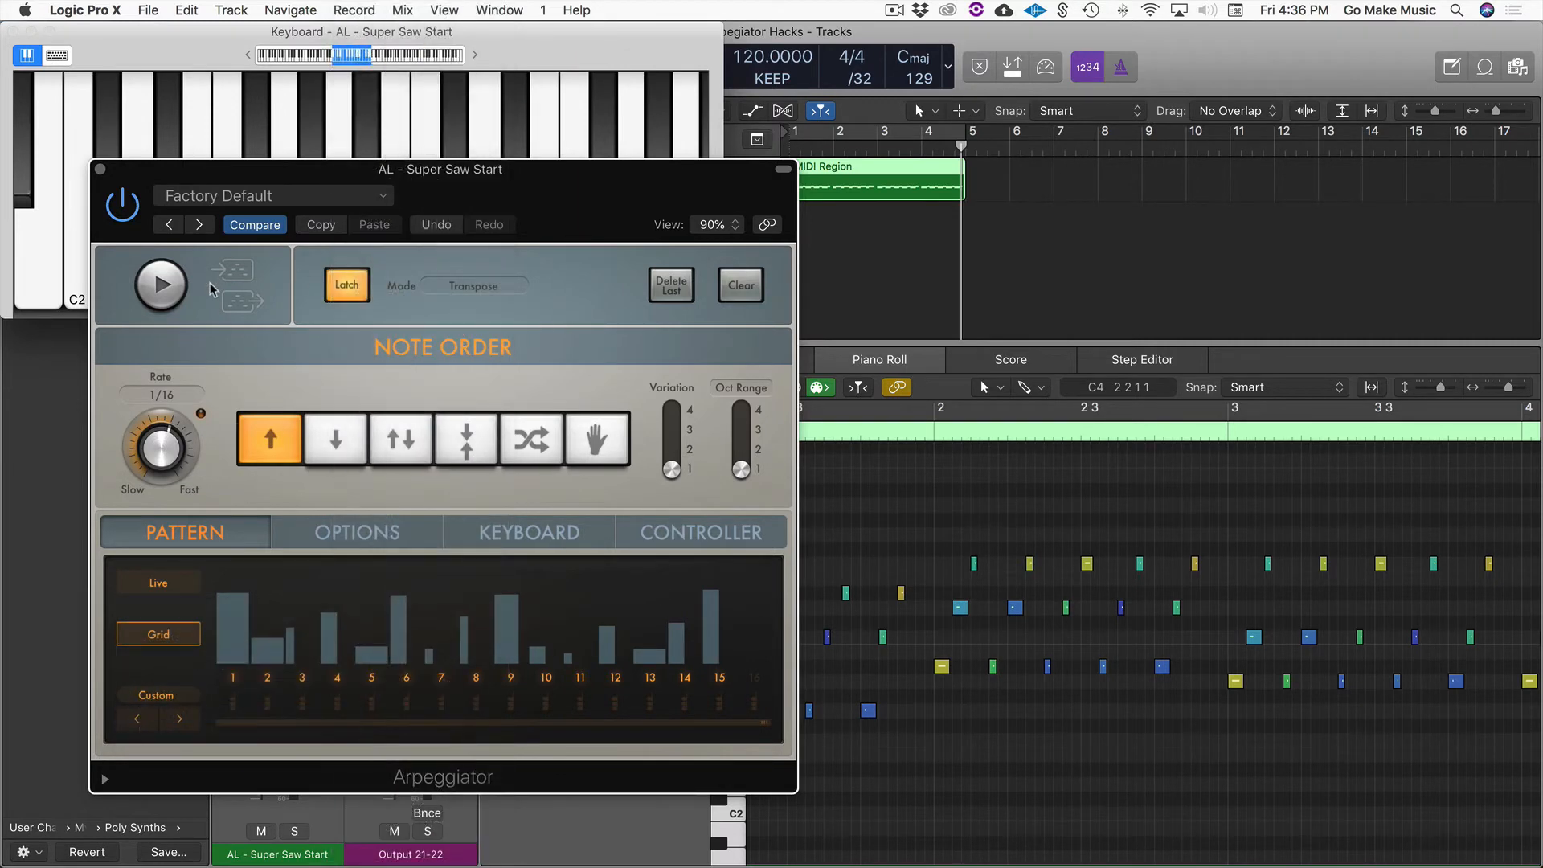
mouse_move(99, 184)
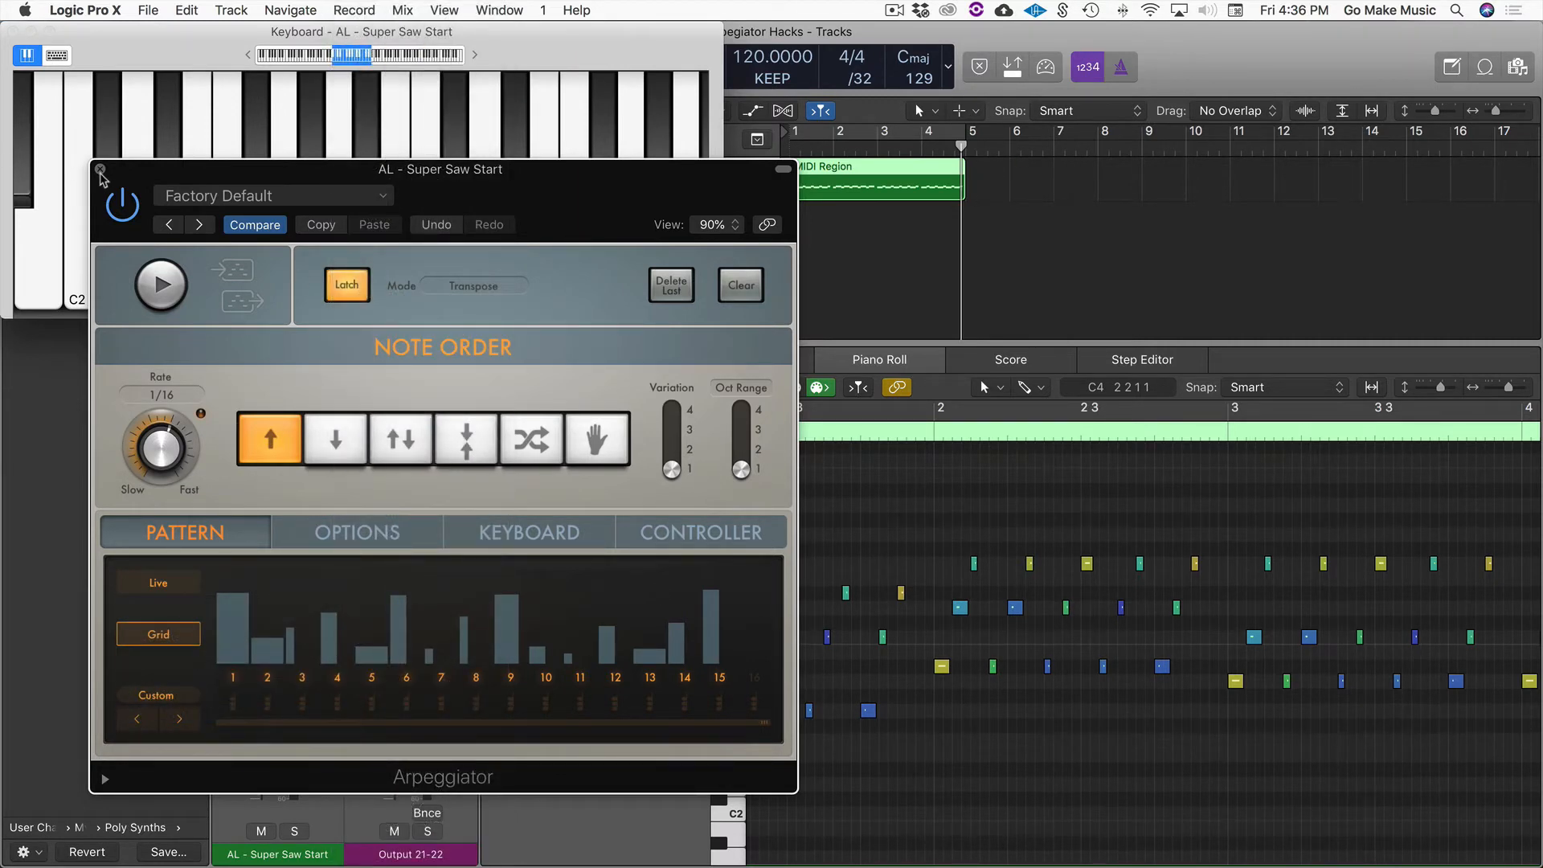
click(101, 169)
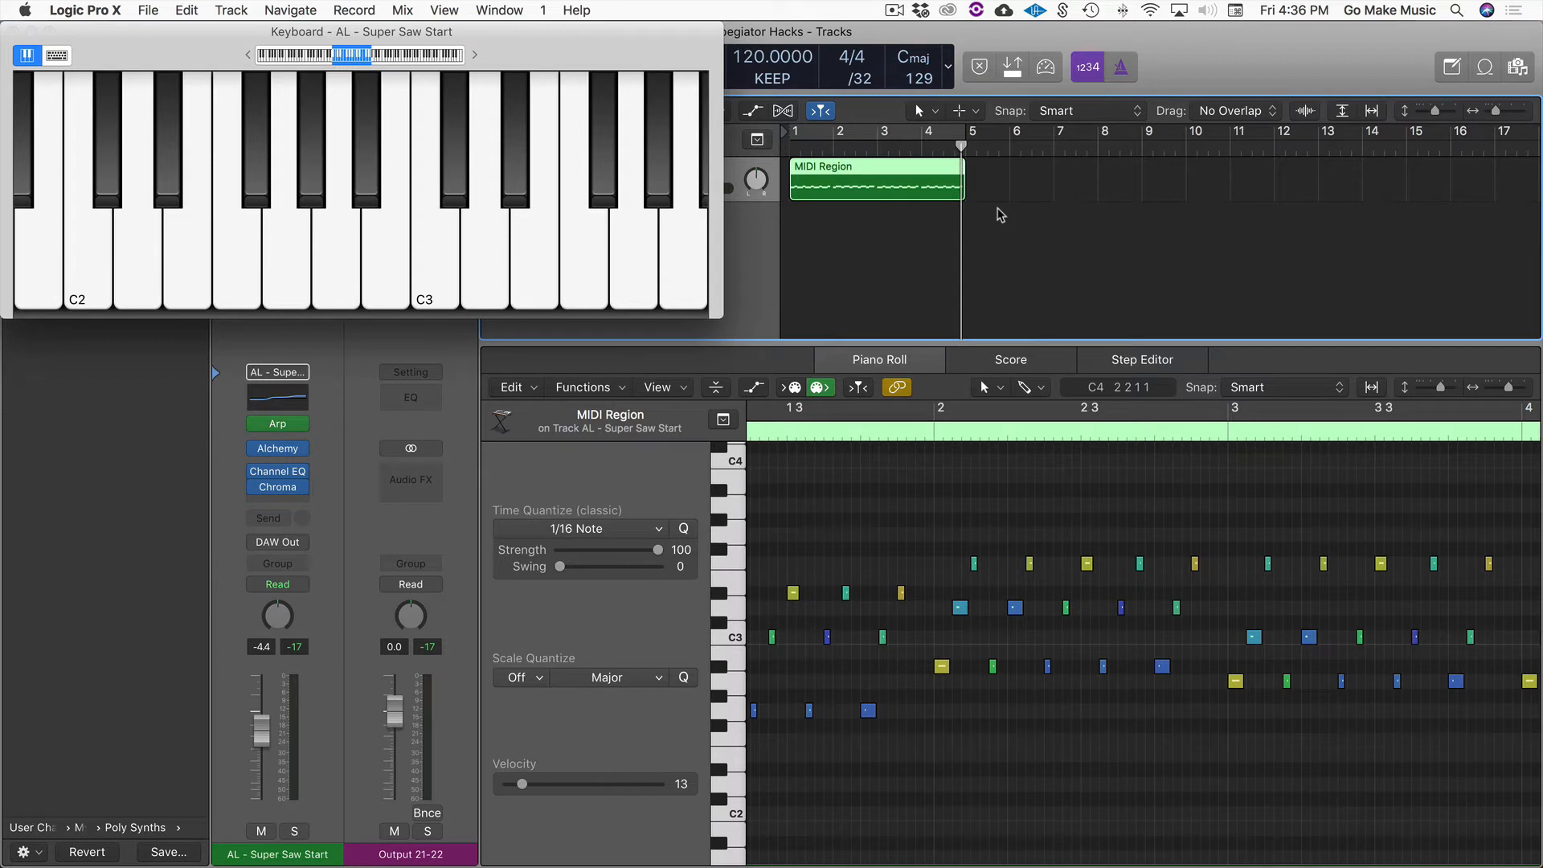